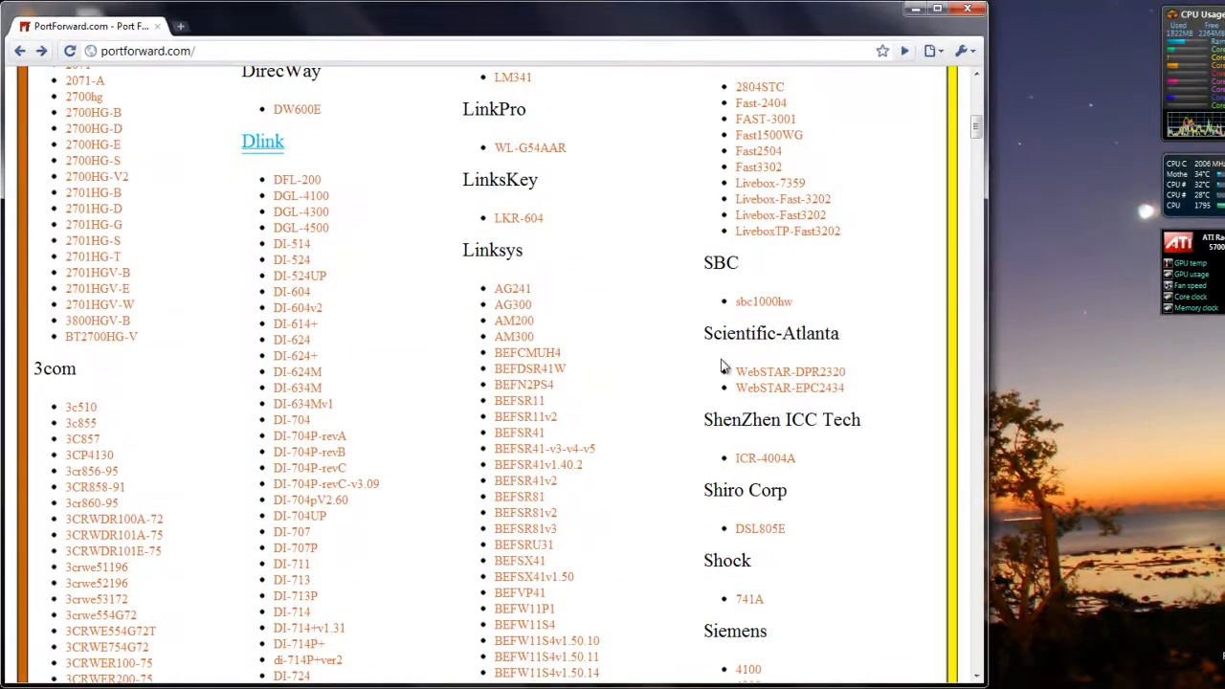
Step: Scroll the router list down to the D-Link models
{"action": "scroll", "scroll_direction": "down", "scroll_amount": 3}
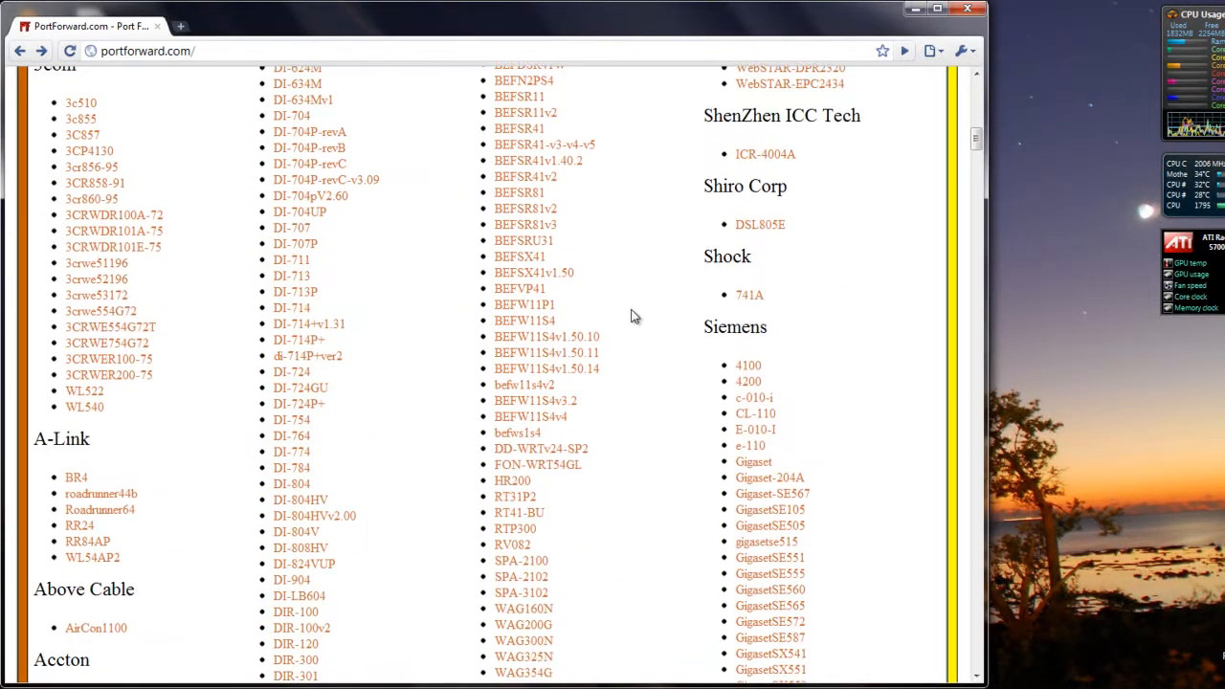
{"action": "scroll", "scroll_direction": "down", "scroll_amount": 3}
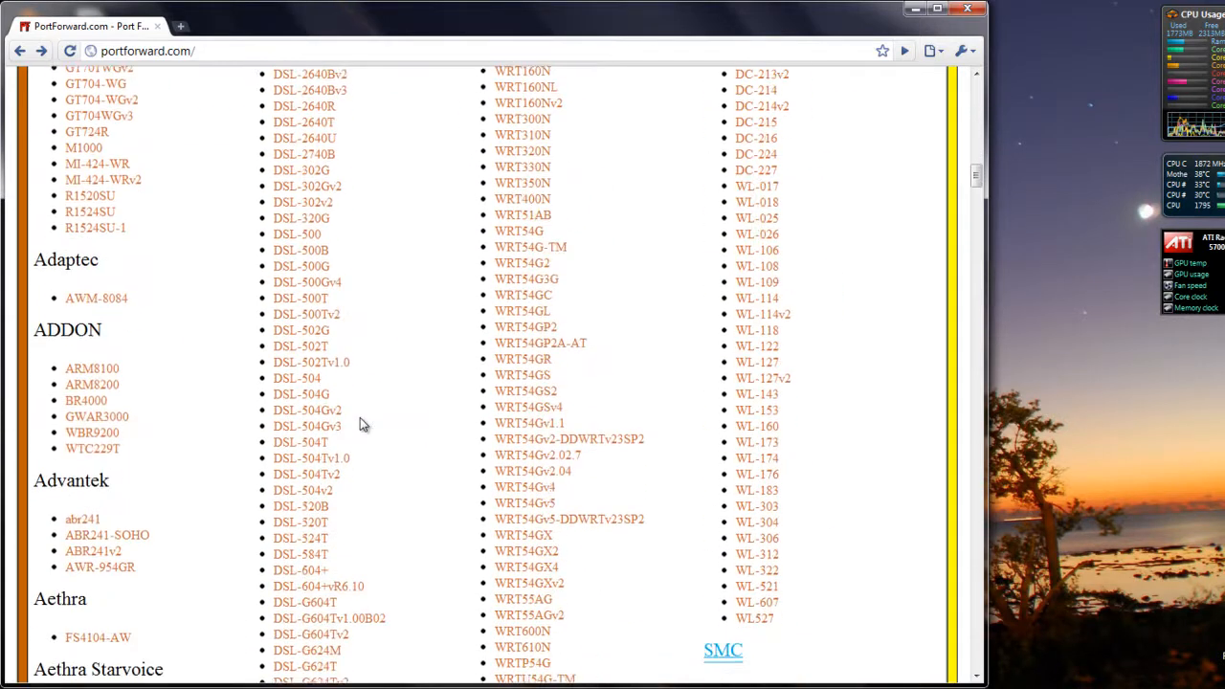
{"action": "scroll", "scroll_direction": "down", "scroll_amount": 3}
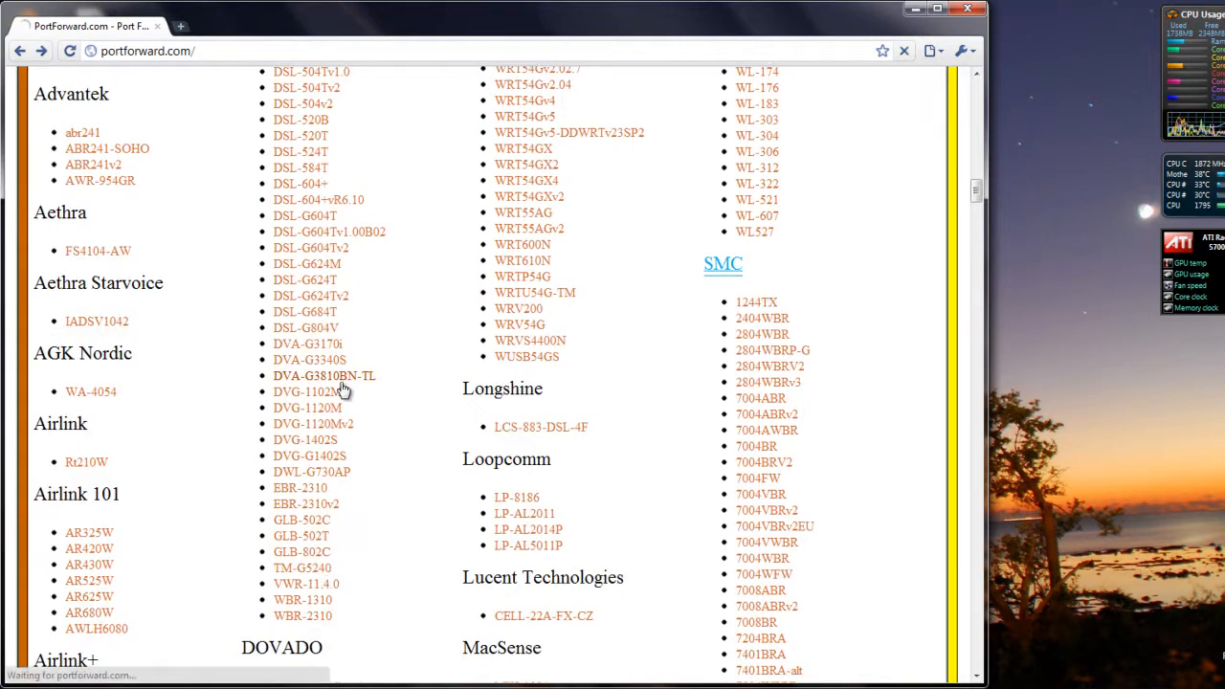
Step: Open the DVA-G3810BN-TL guide page and skip the PFConfig advertisement
{"action": "left_click", "coordinate": [324, 375]}
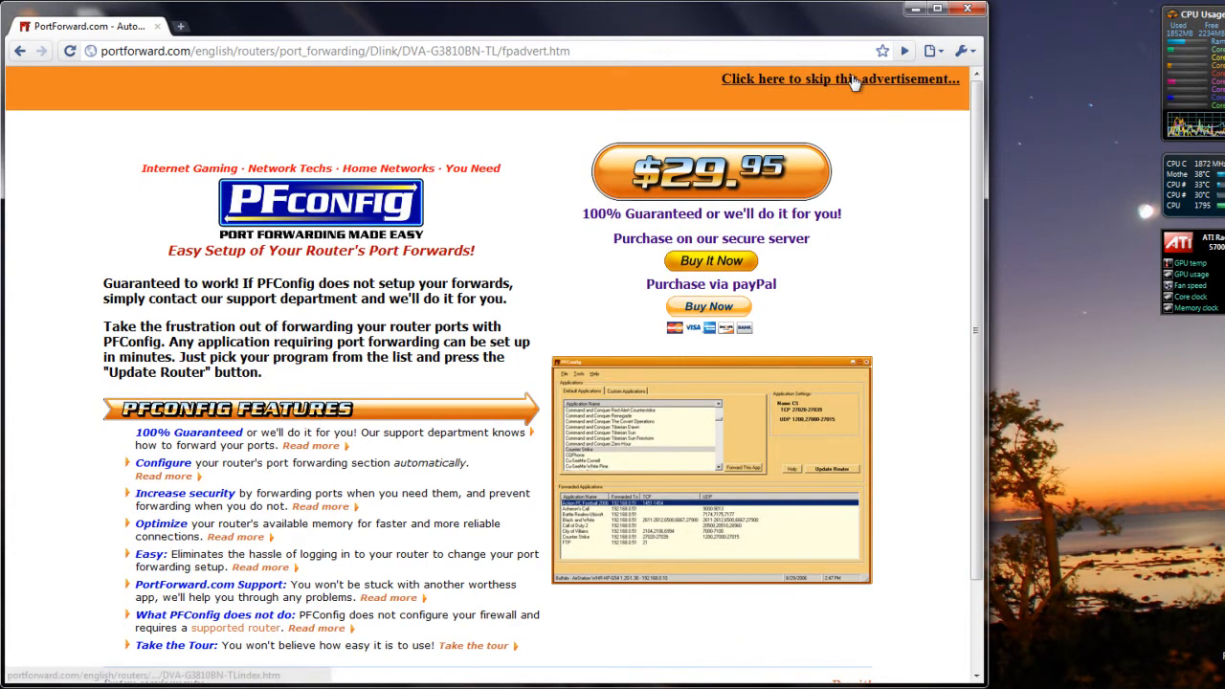
{"action": "mouse_move", "coordinate": [759, 206]}
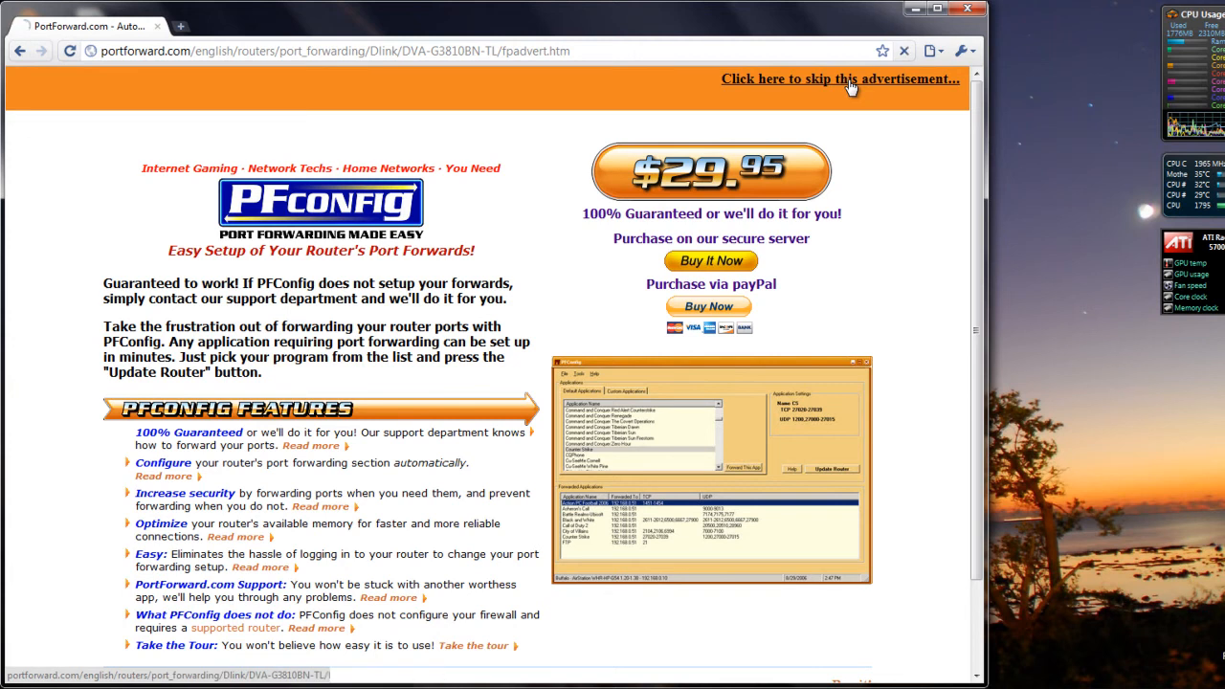
{"action": "left_click", "coordinate": [839, 78]}
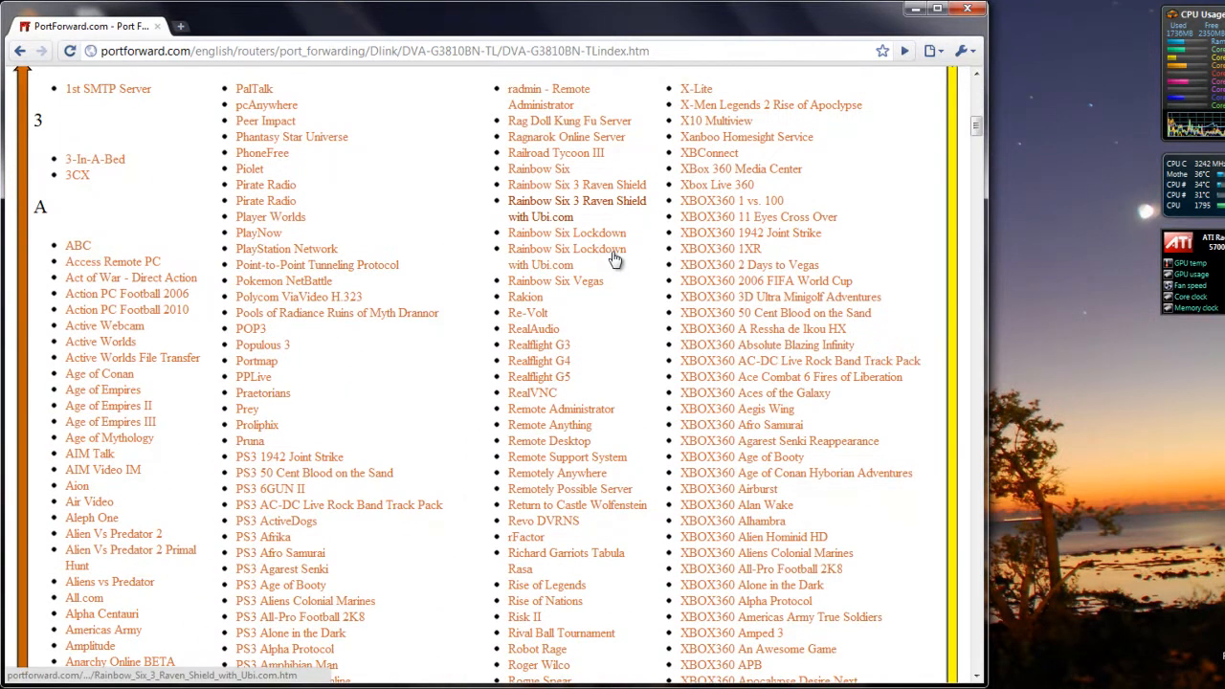
{"action": "mouse_move", "coordinate": [567, 255]}
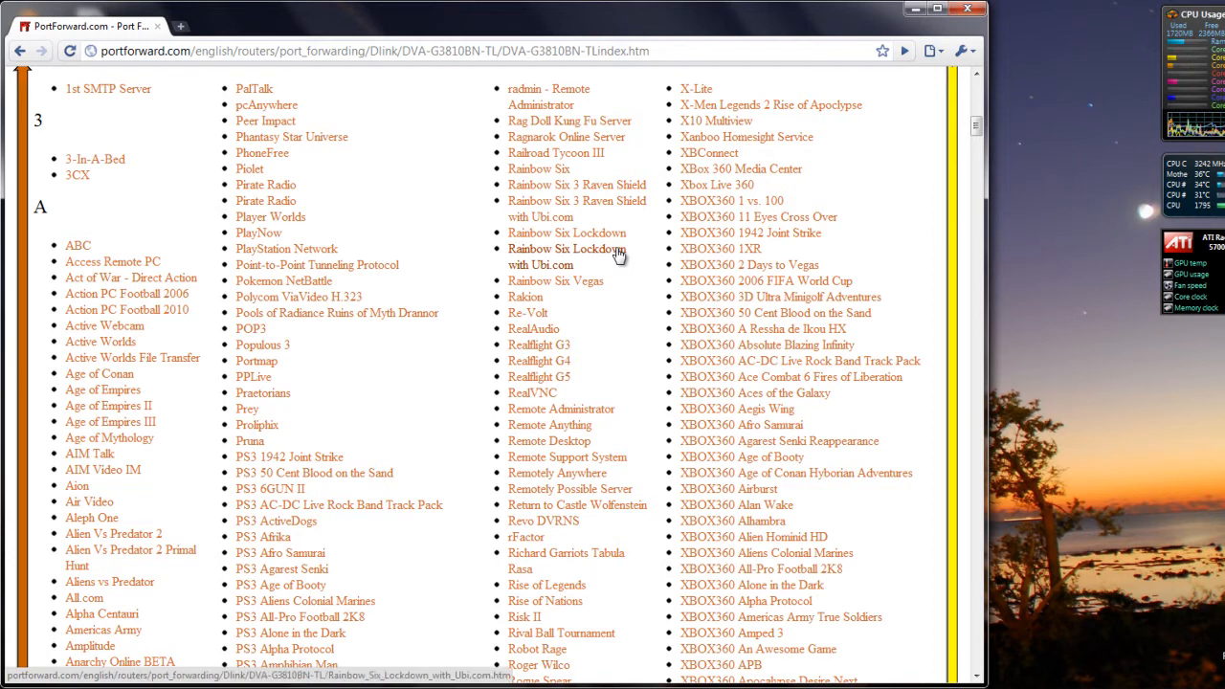
Step: Scroll the application list down to the Call of Duty entries
{"action": "scroll", "scroll_direction": "down", "scroll_amount": 3}
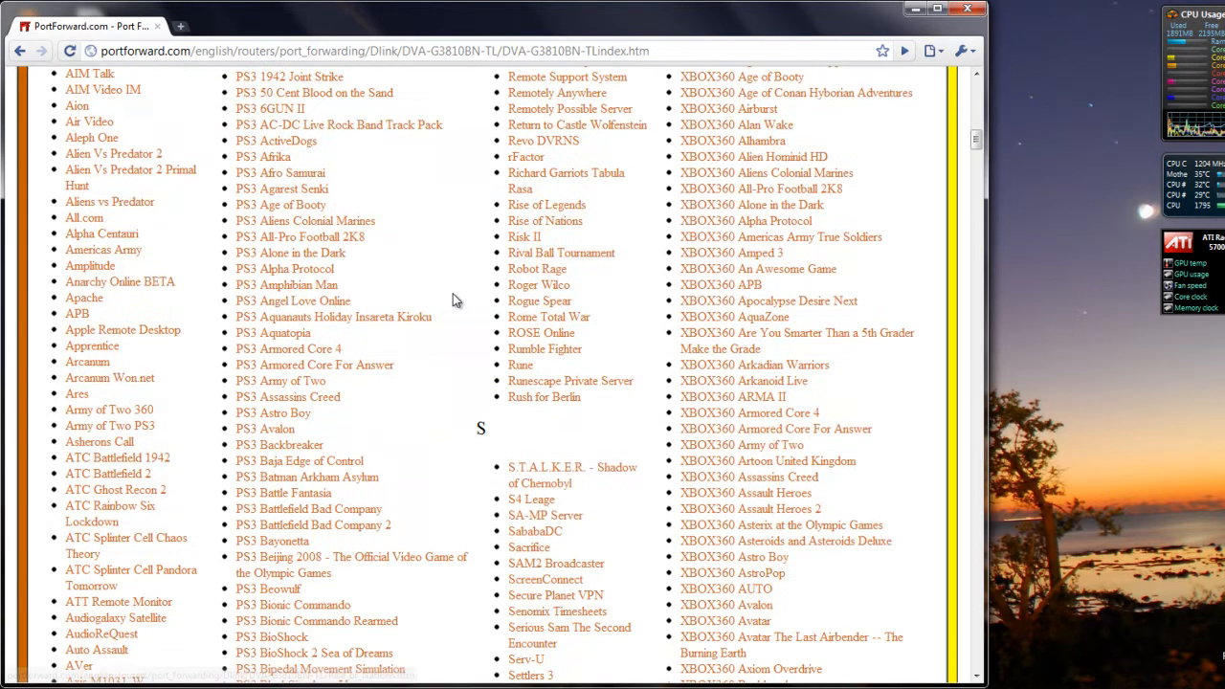
{"action": "scroll", "scroll_direction": "down", "scroll_amount": 3}
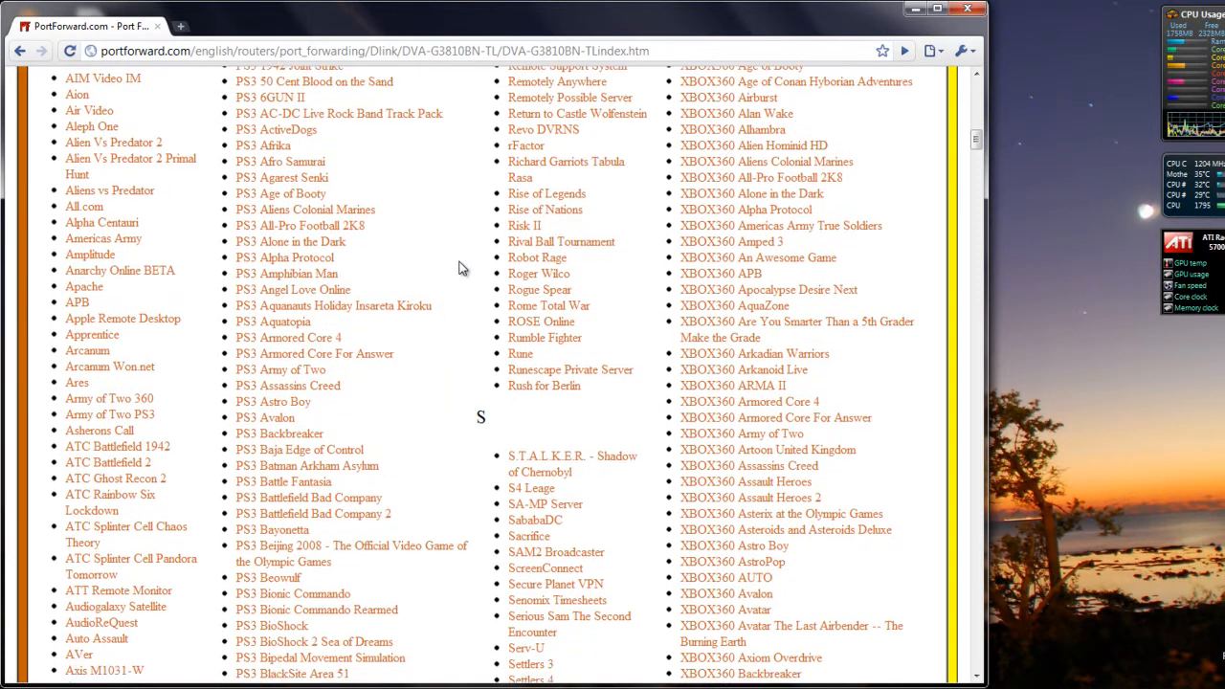
{"action": "scroll", "scroll_direction": "down", "scroll_amount": 3}
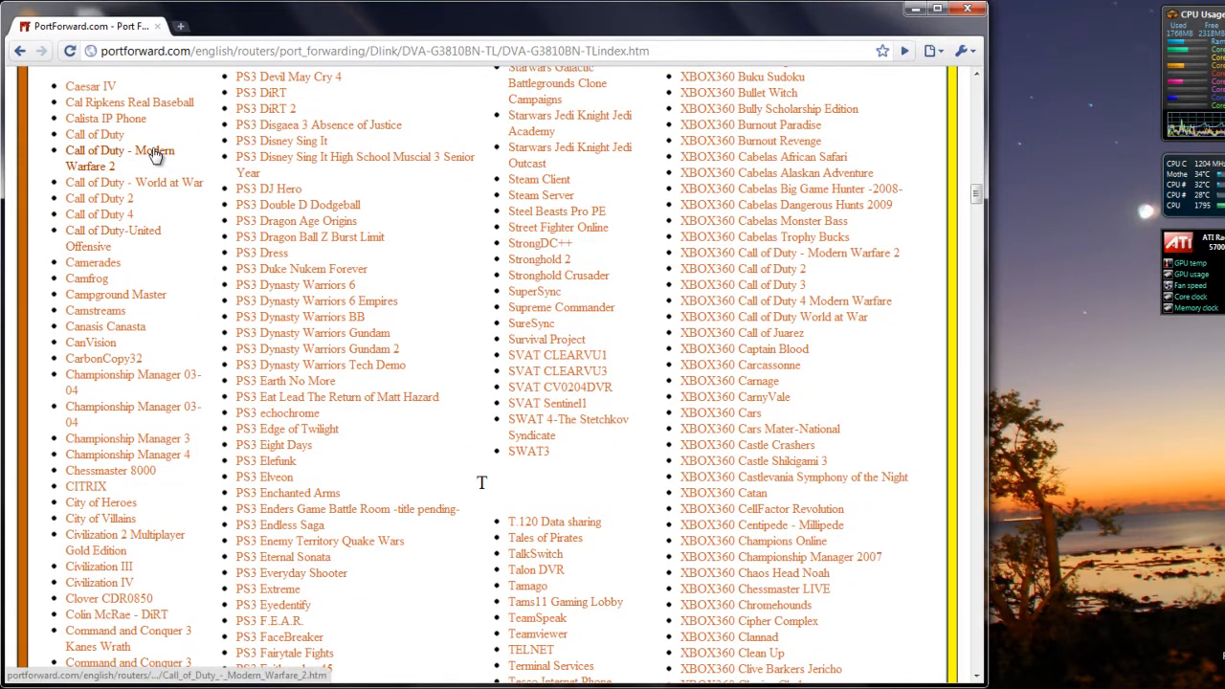
Step: Open the Call of Duty - Modern Warfare 2 guide and read through to 'You're done!'
{"action": "left_click", "coordinate": [118, 151]}
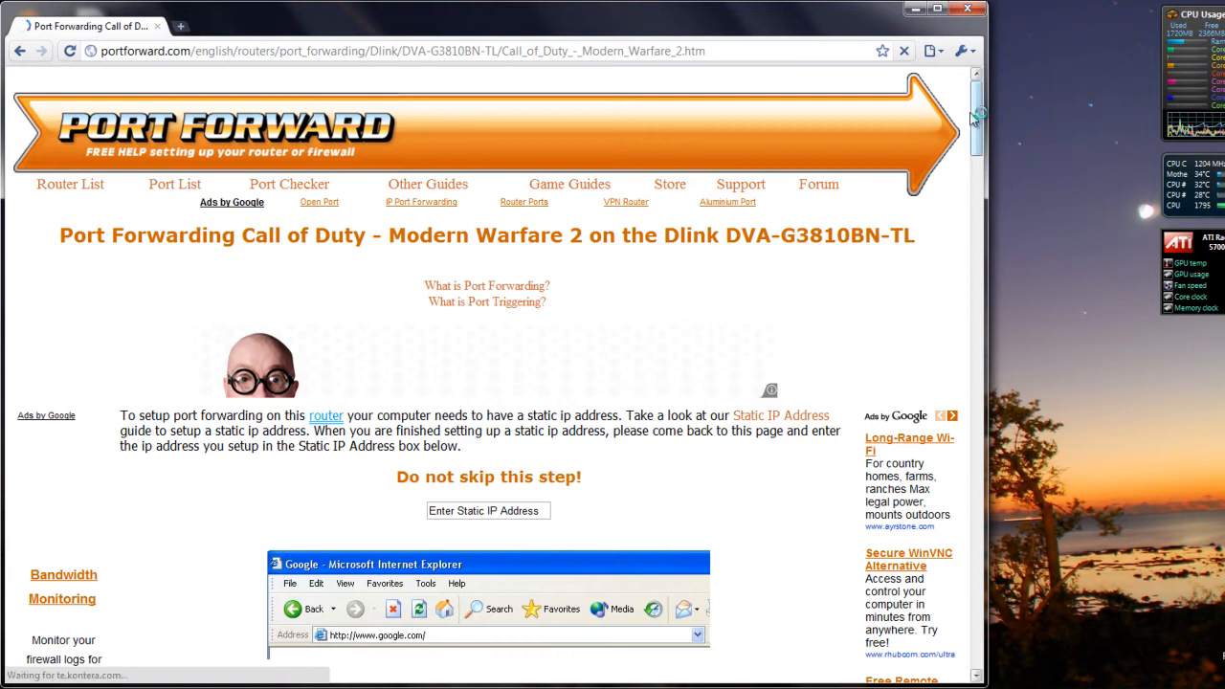
{"action": "scroll", "scroll_direction": "down", "scroll_amount": 3}
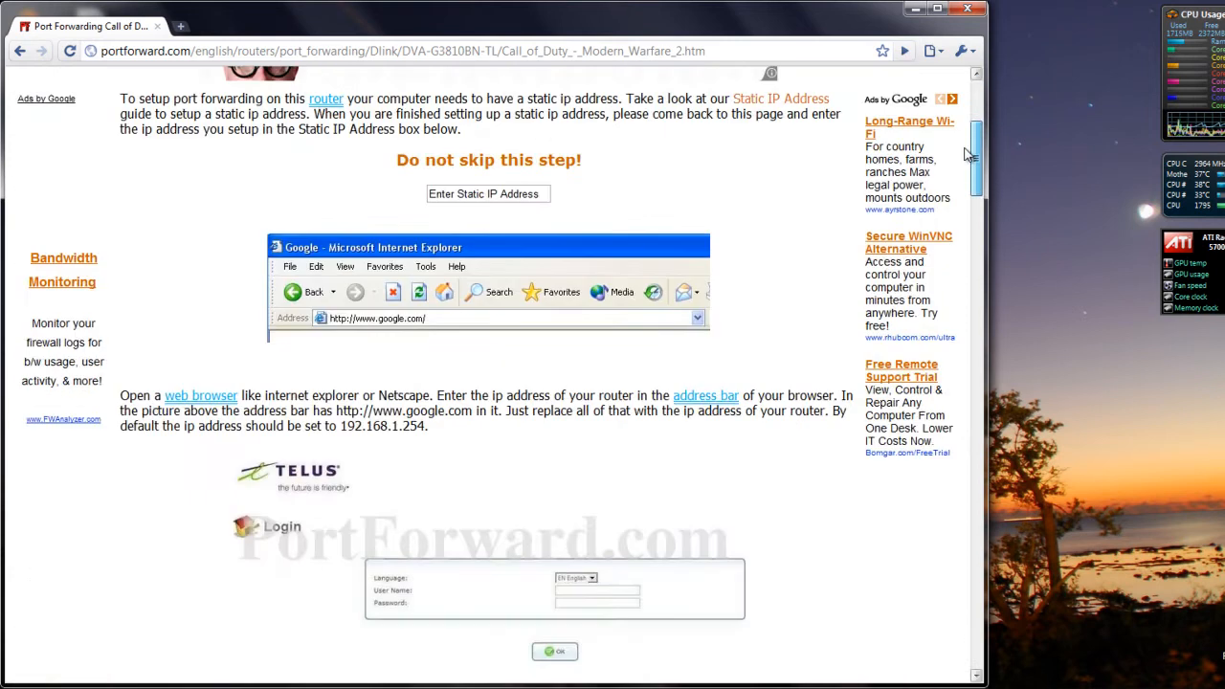
{"action": "scroll", "scroll_direction": "down", "scroll_amount": 3}
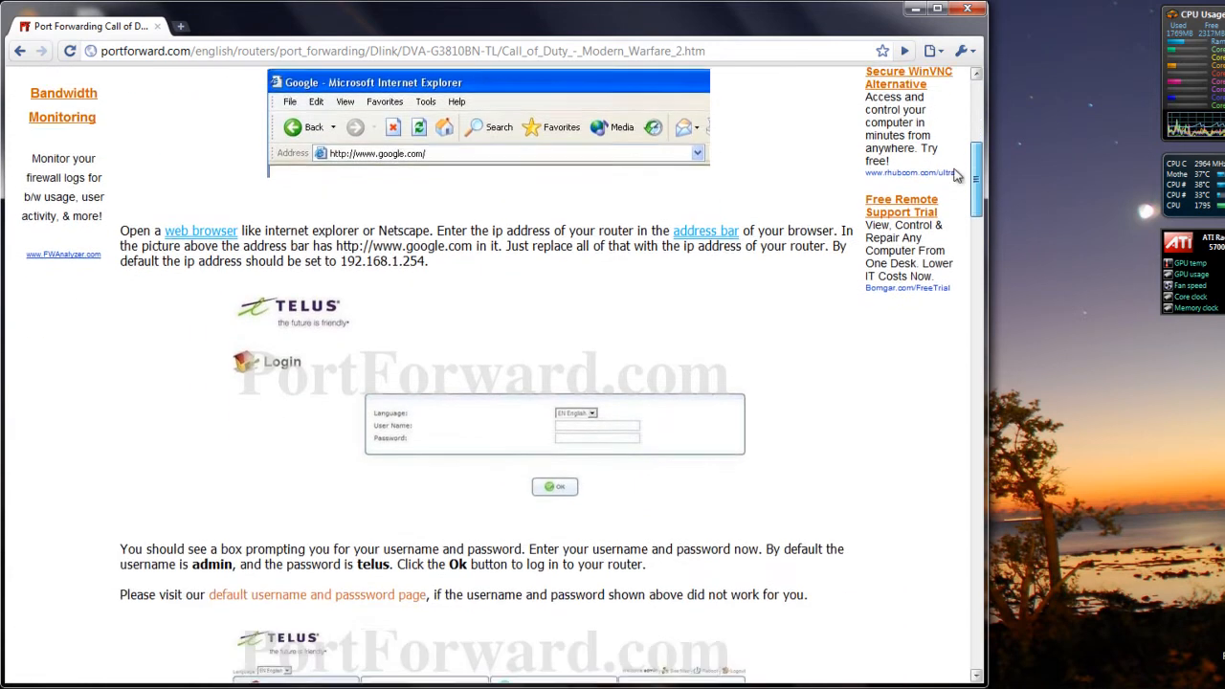
{"action": "scroll", "scroll_direction": "down", "scroll_amount": 3}
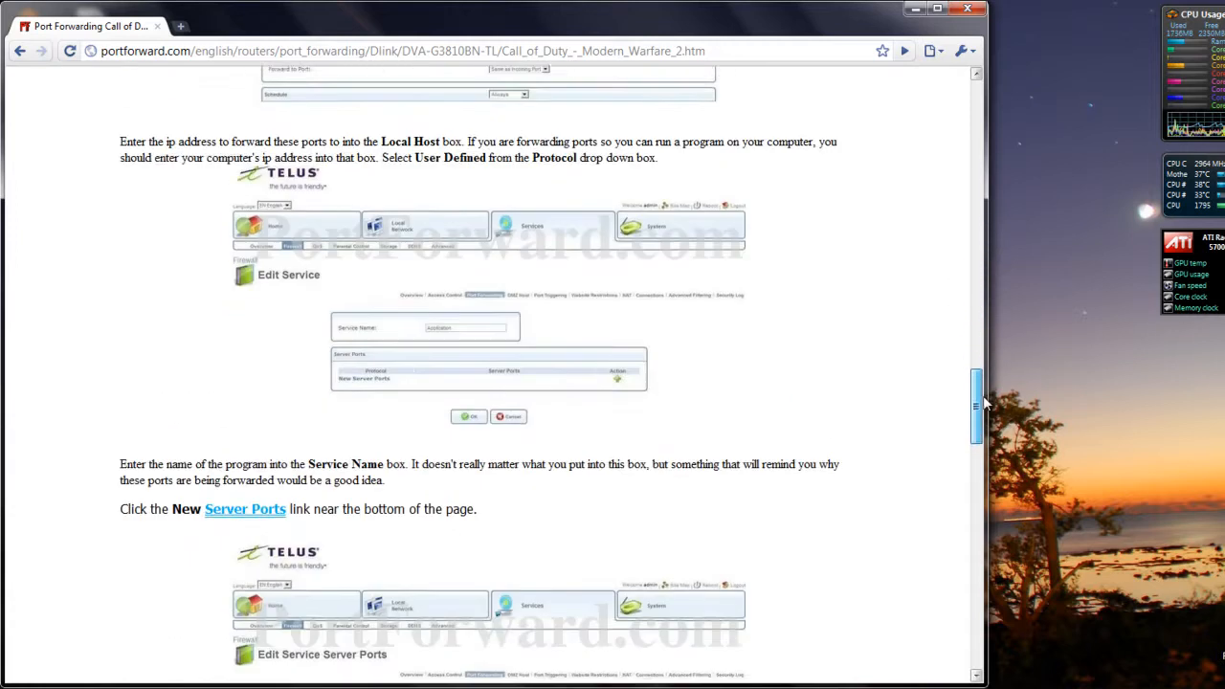
{"action": "scroll", "scroll_direction": "down", "scroll_amount": 3}
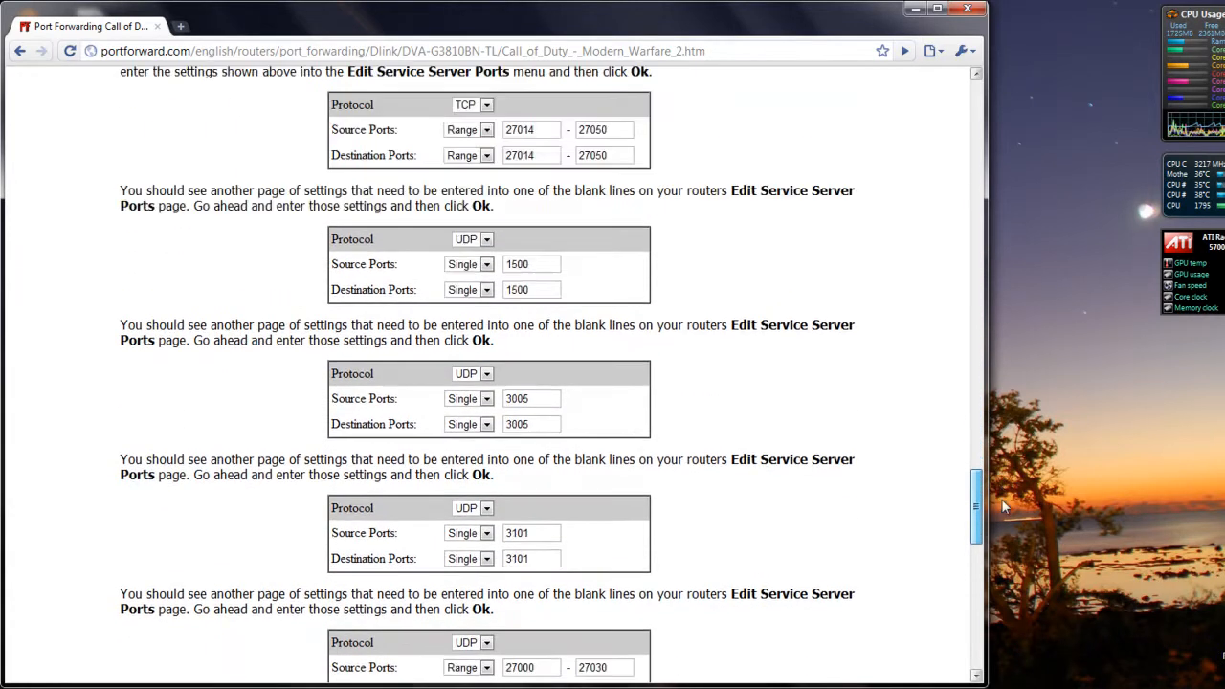
{"action": "scroll", "scroll_direction": "down", "scroll_amount": 3}
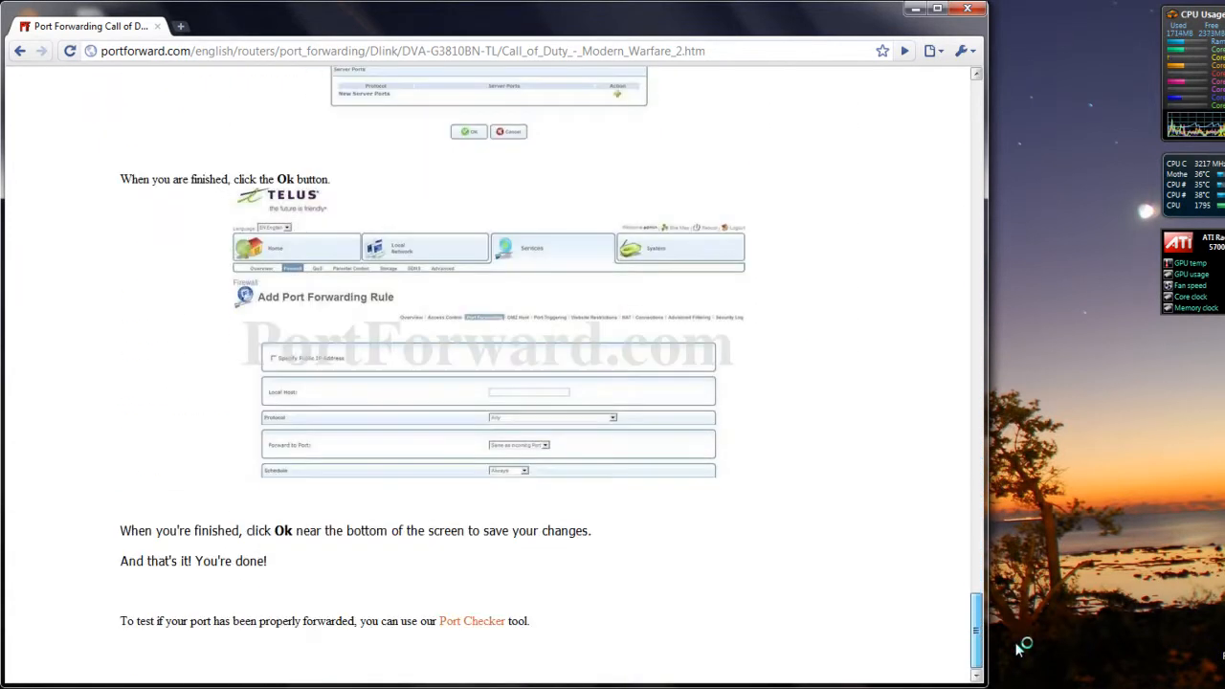
{"action": "scroll", "scroll_direction": "up", "scroll_amount": 3}
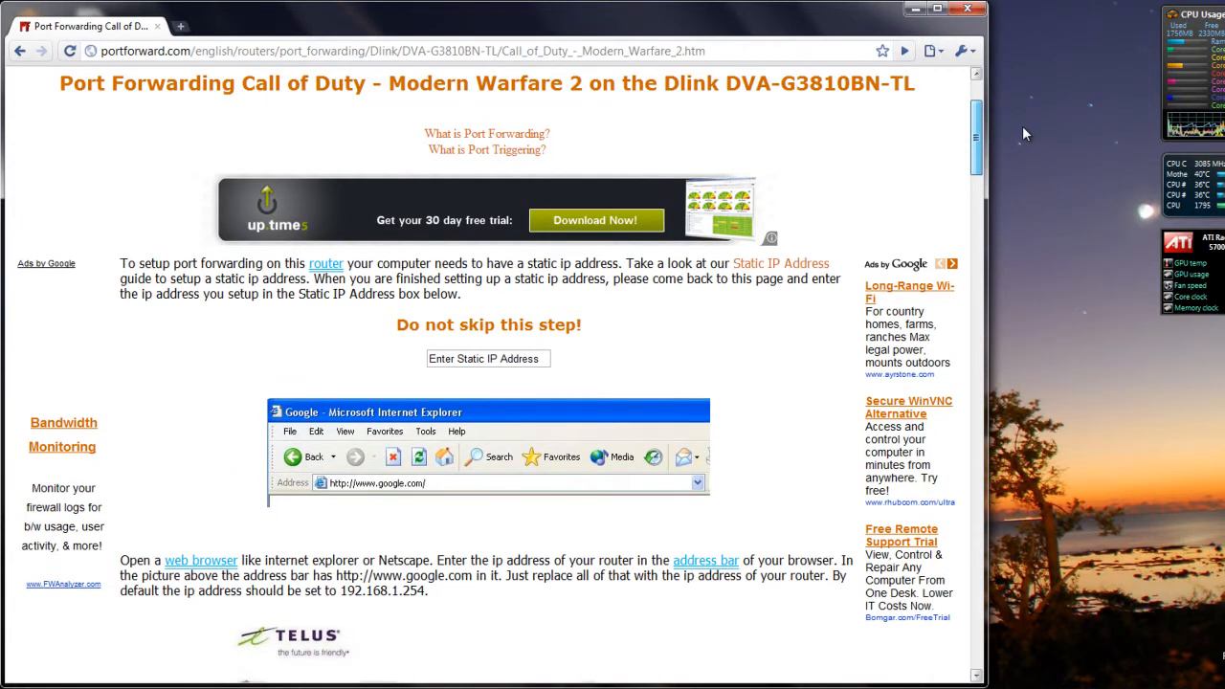
{"action": "scroll", "scroll_direction": "up", "scroll_amount": 3}
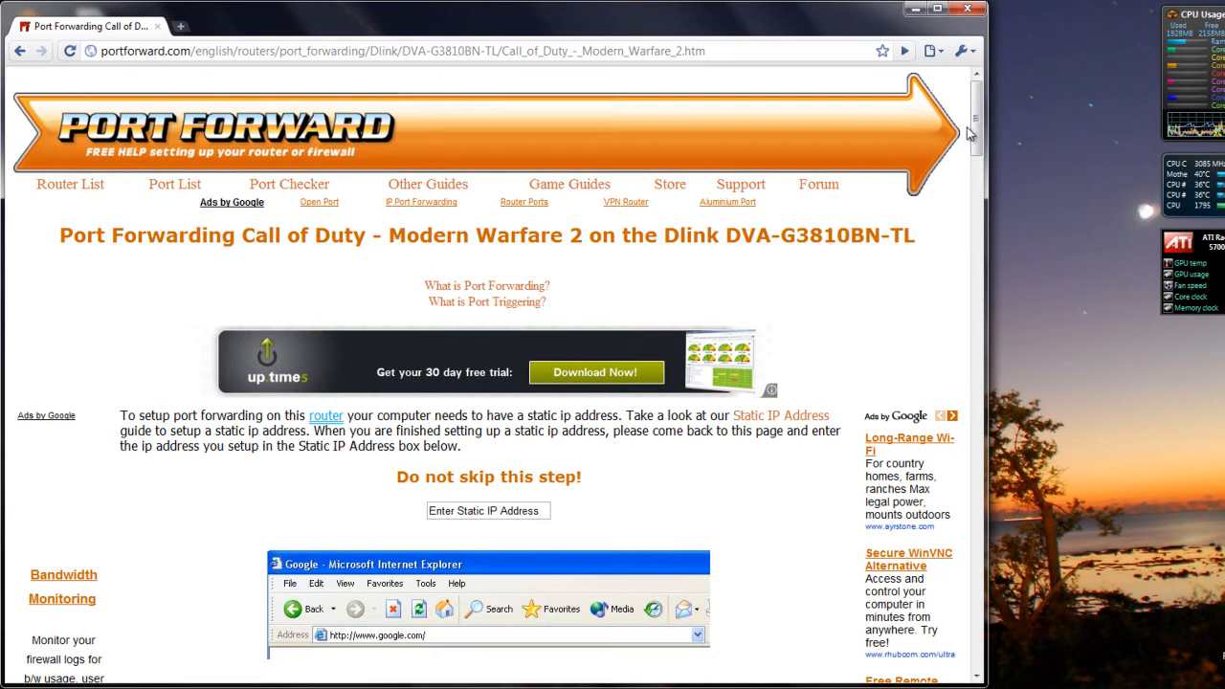
{"action": "mouse_move", "coordinate": [950, 165]}
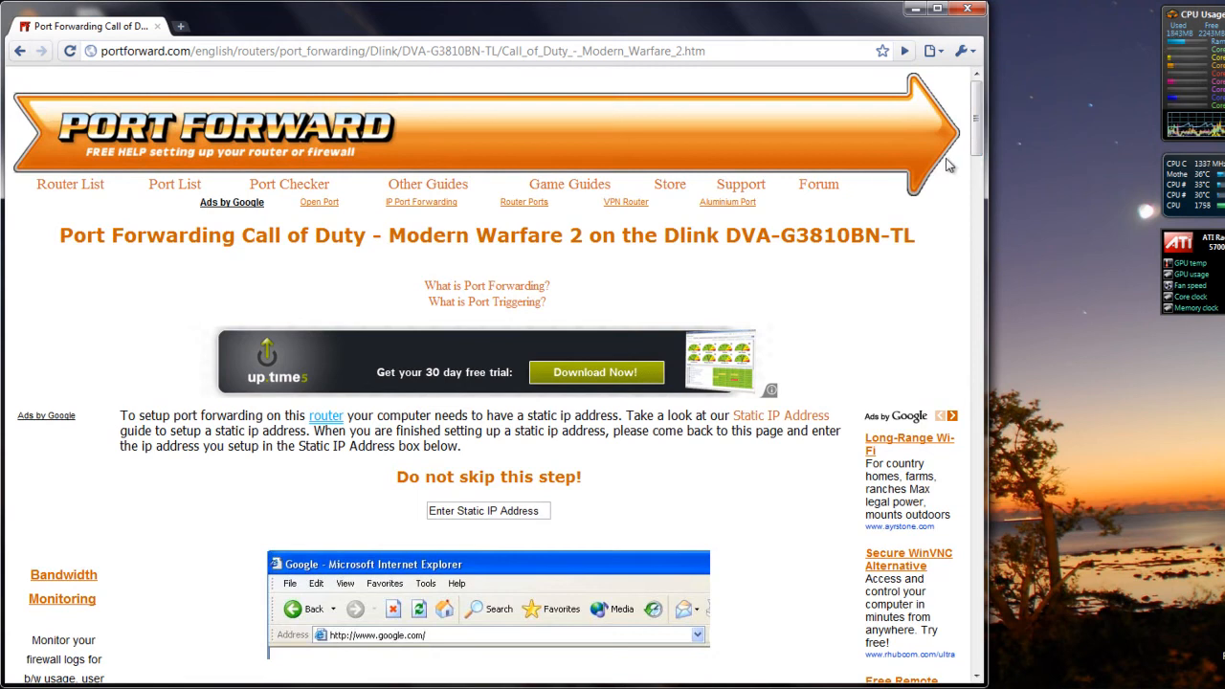
{"action": "mouse_move", "coordinate": [955, 159]}
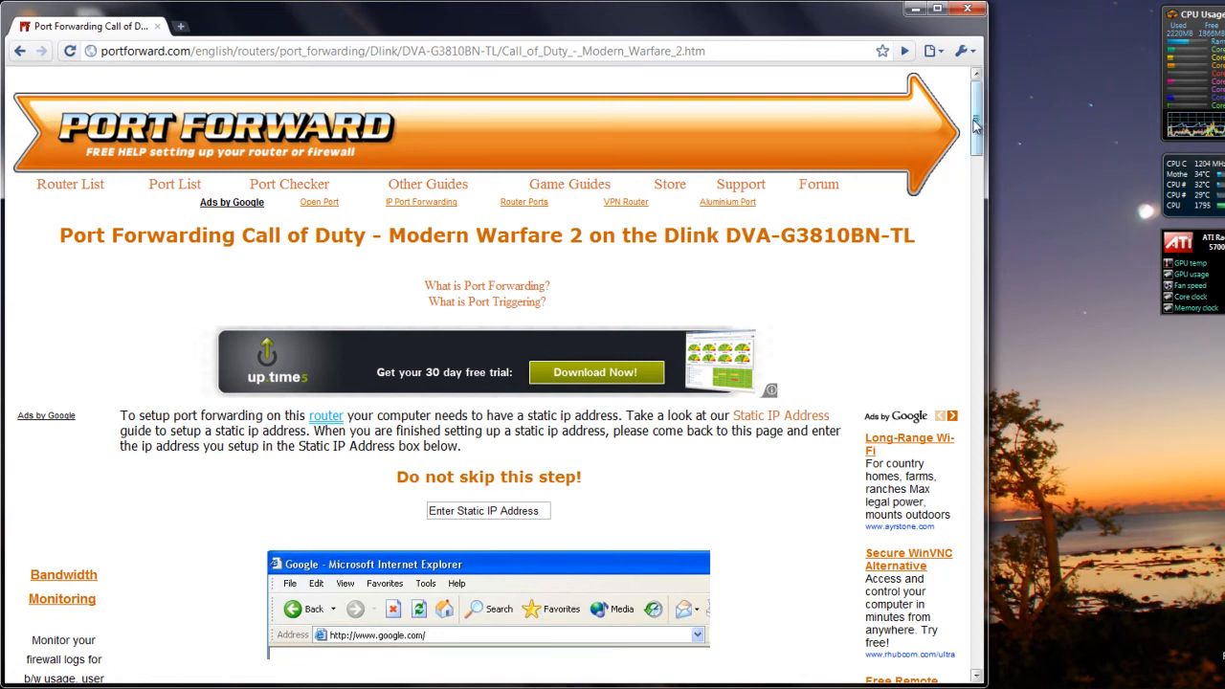
{"action": "scroll", "scroll_direction": "down", "scroll_amount": 3}
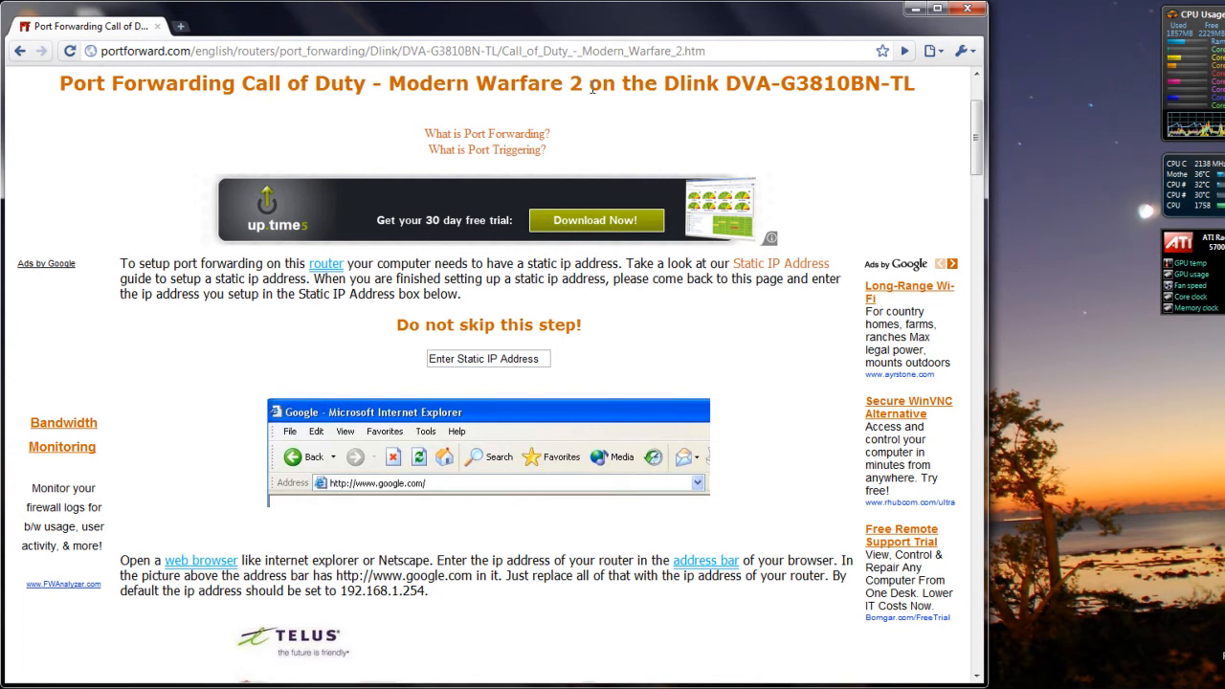
{"action": "mouse_move", "coordinate": [665, 126]}
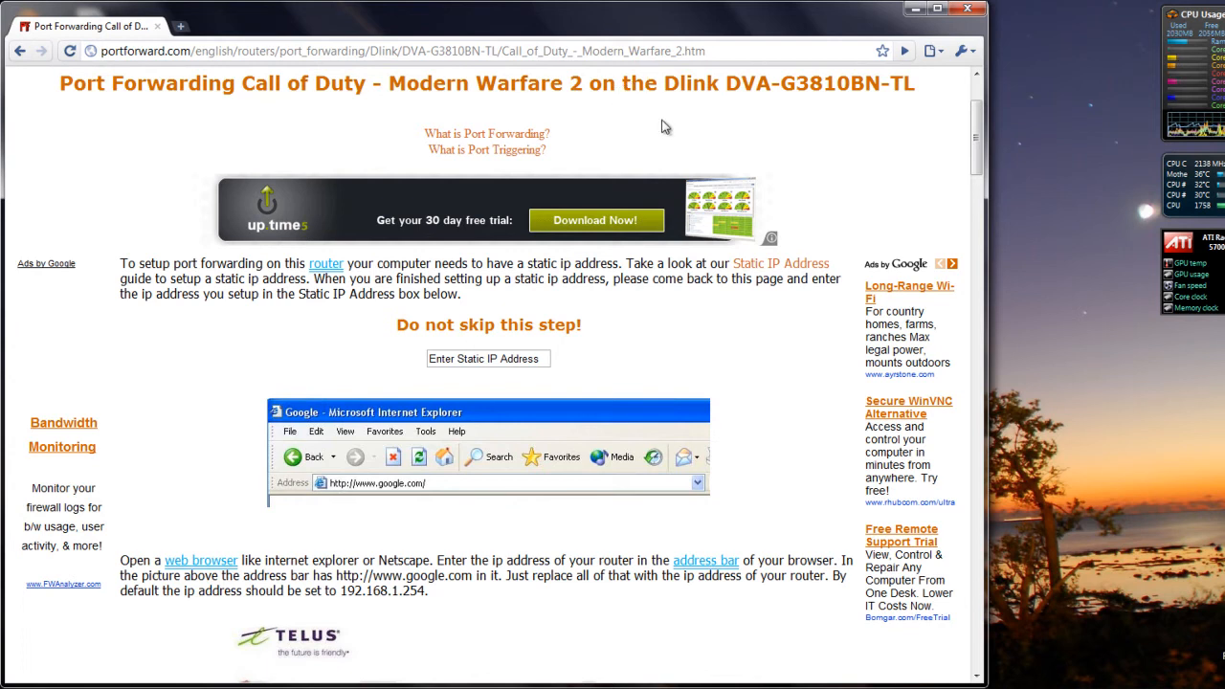
{"action": "mouse_move", "coordinate": [916, 324]}
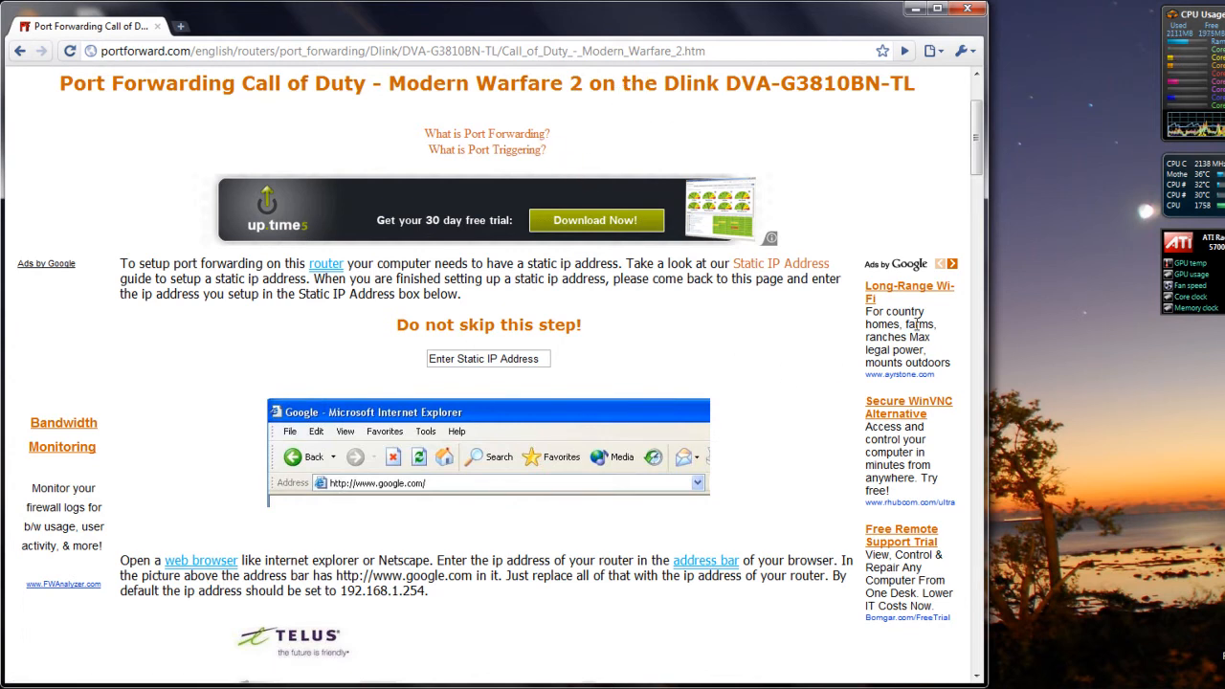
{"action": "mouse_move", "coordinate": [1034, 297]}
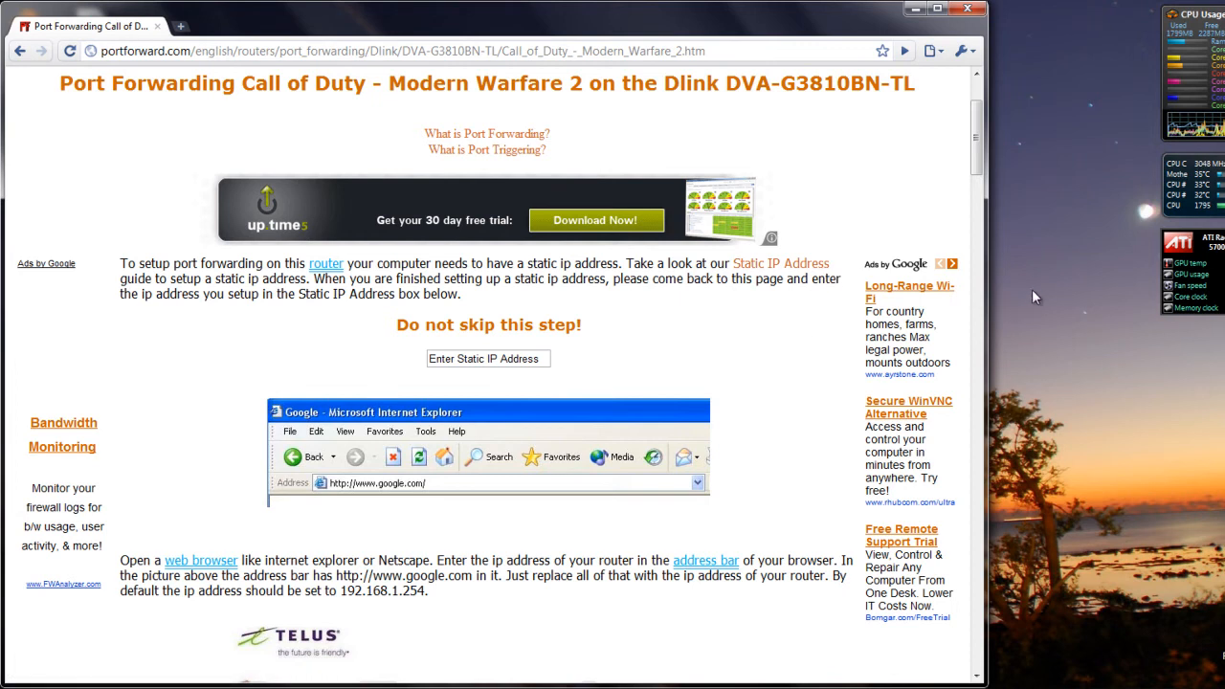
{"action": "mouse_move", "coordinate": [1024, 292]}
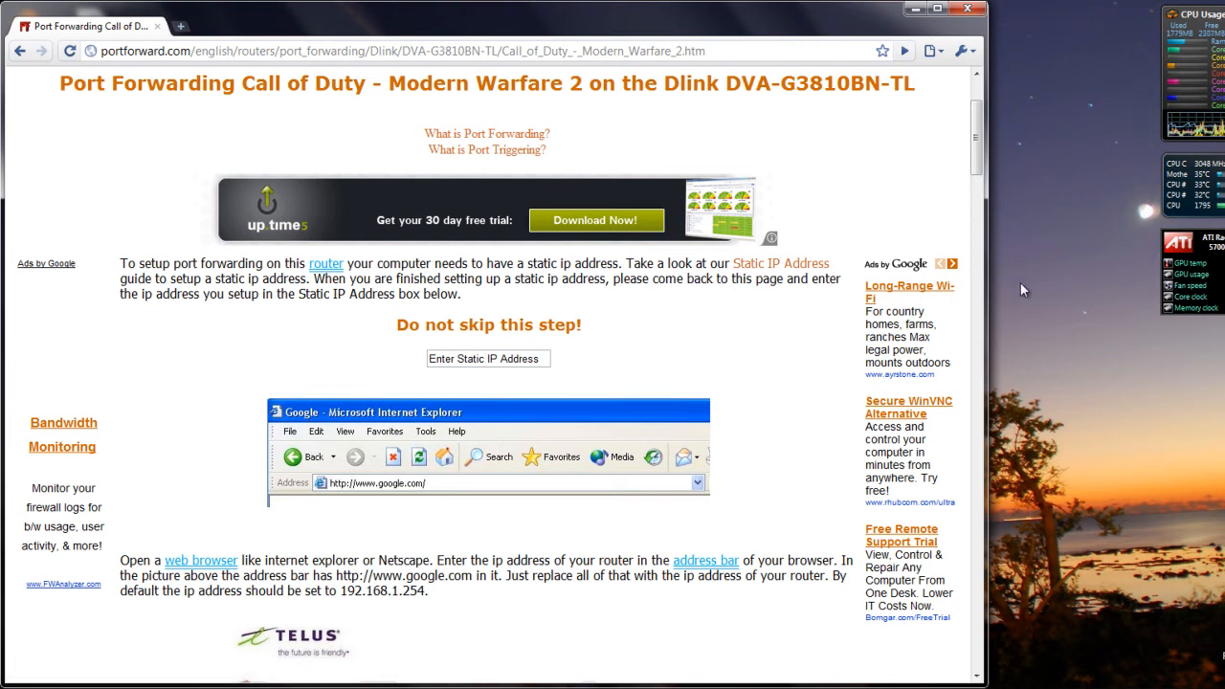